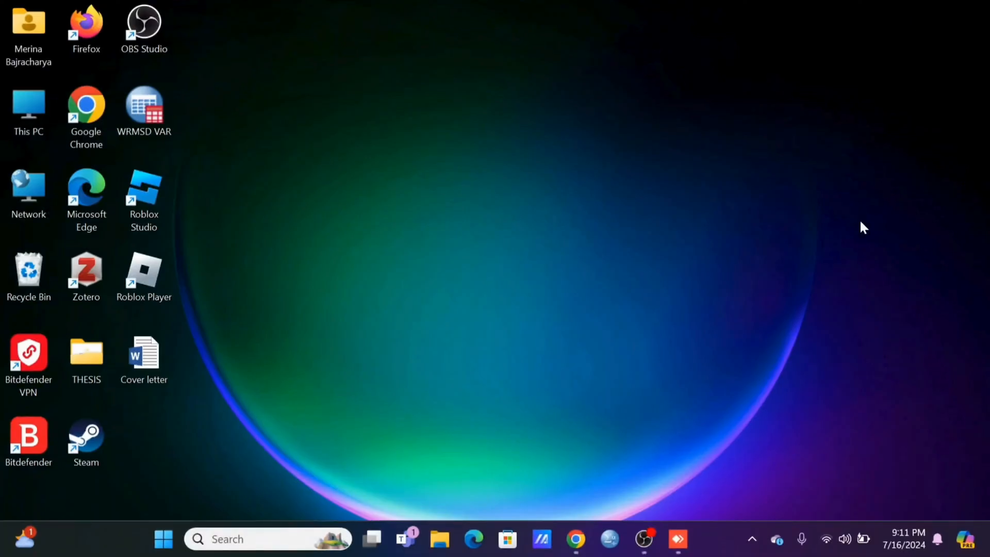
left_click(678, 539)
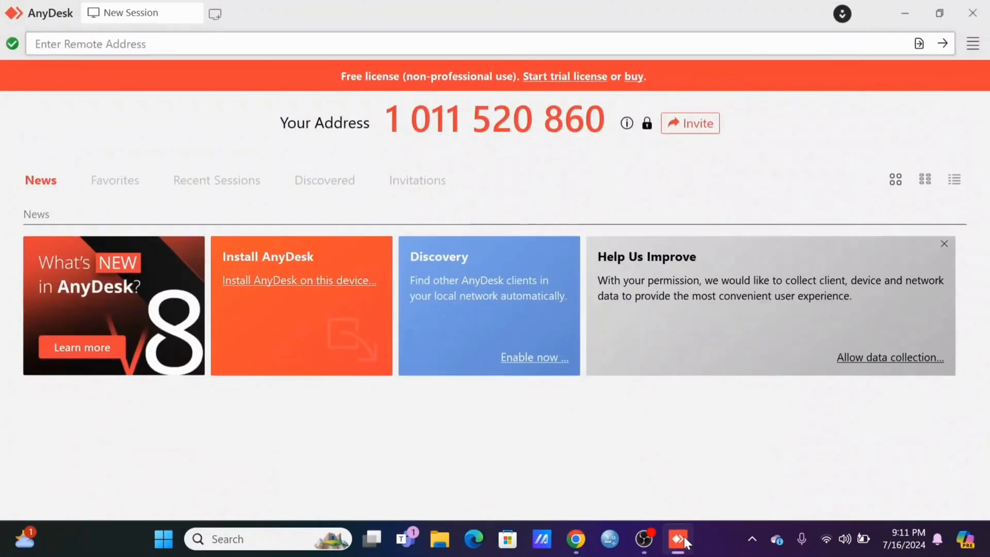
mouse_move(520, 268)
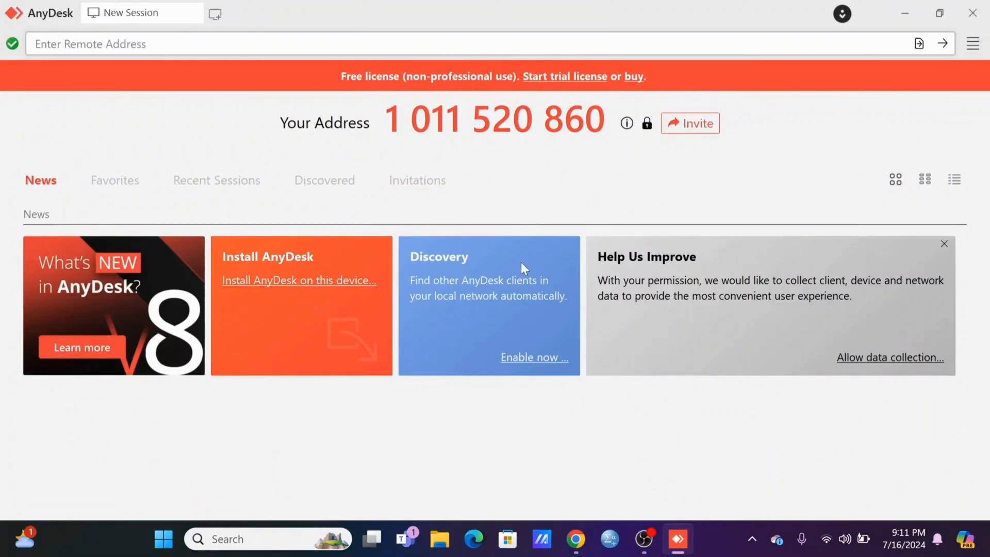
mouse_move(550, 91)
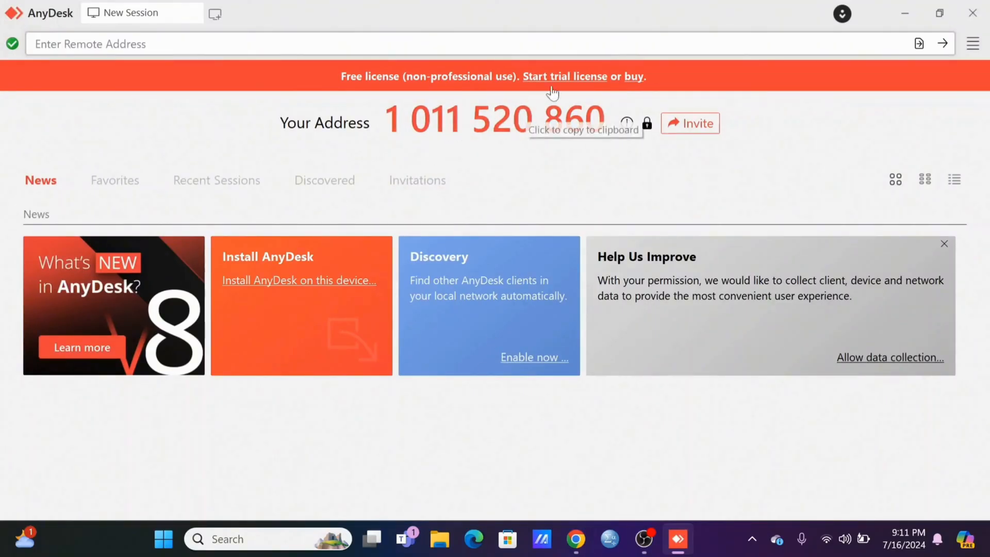
mouse_move(874, 8)
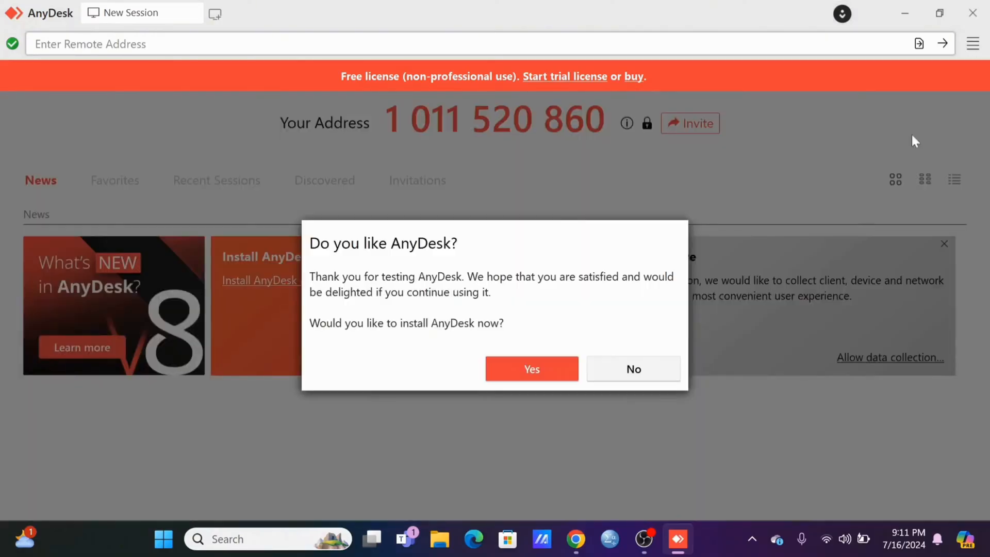
left_click(532, 368)
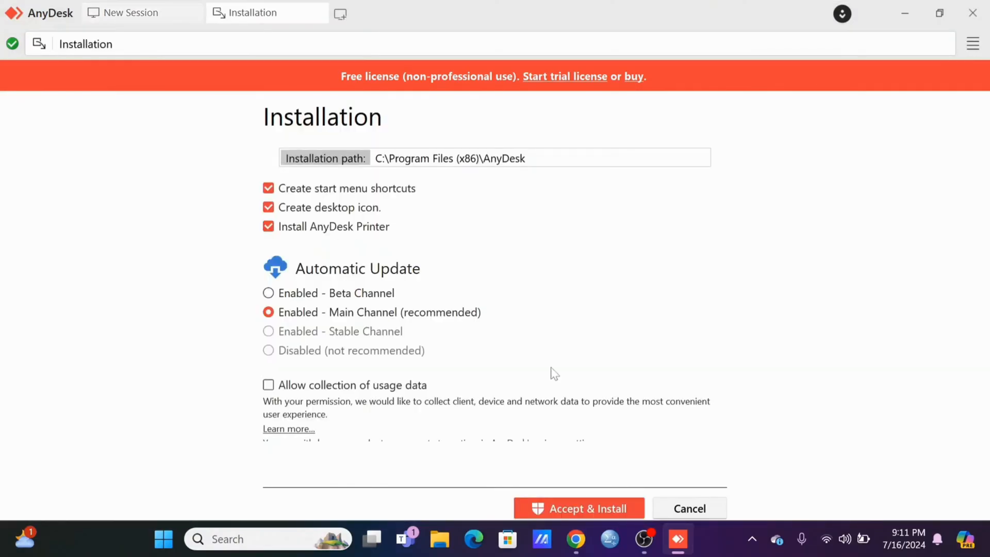
mouse_move(693, 513)
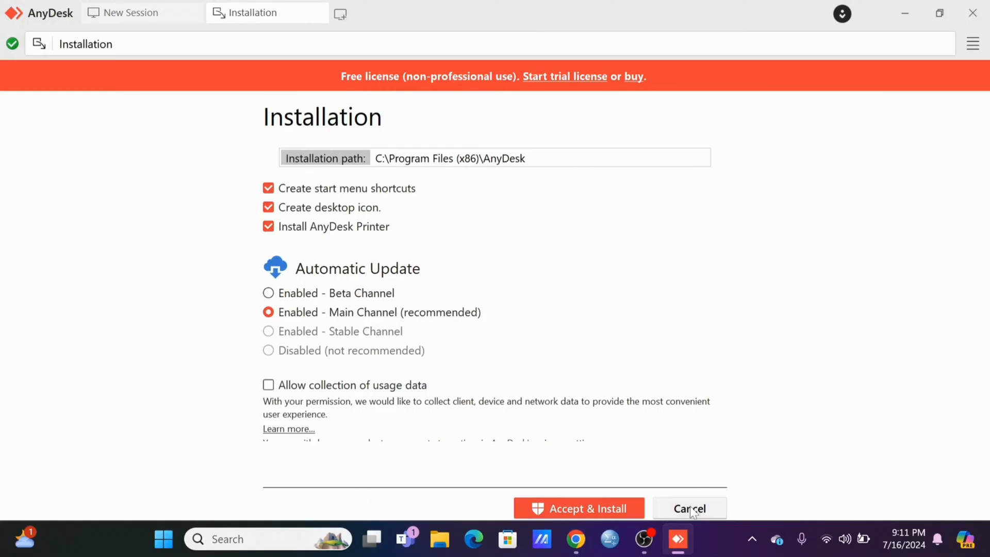
left_click(689, 509)
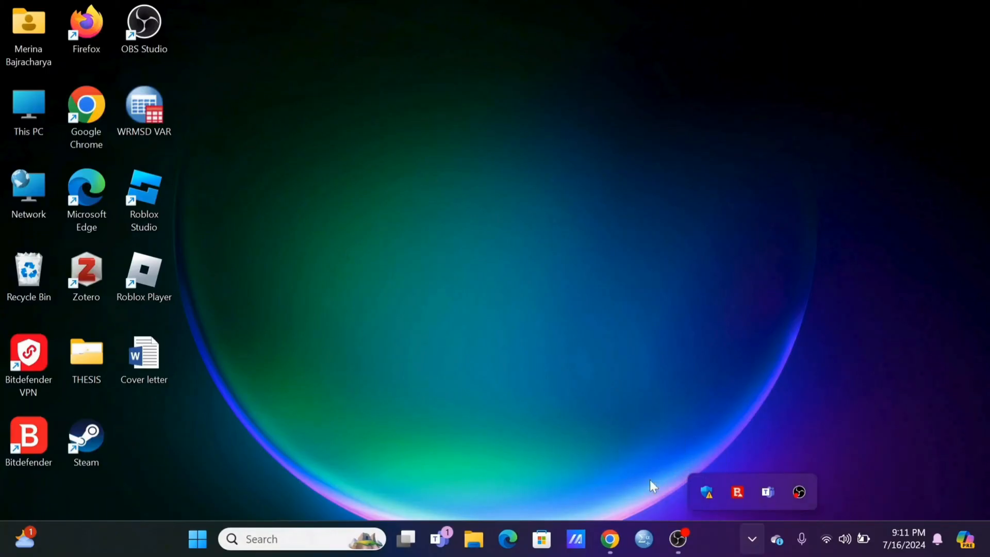
Step: Dismiss the hidden apps panel and reach the Roaming AppData folder via Run %appdata%
left_click(144, 198)
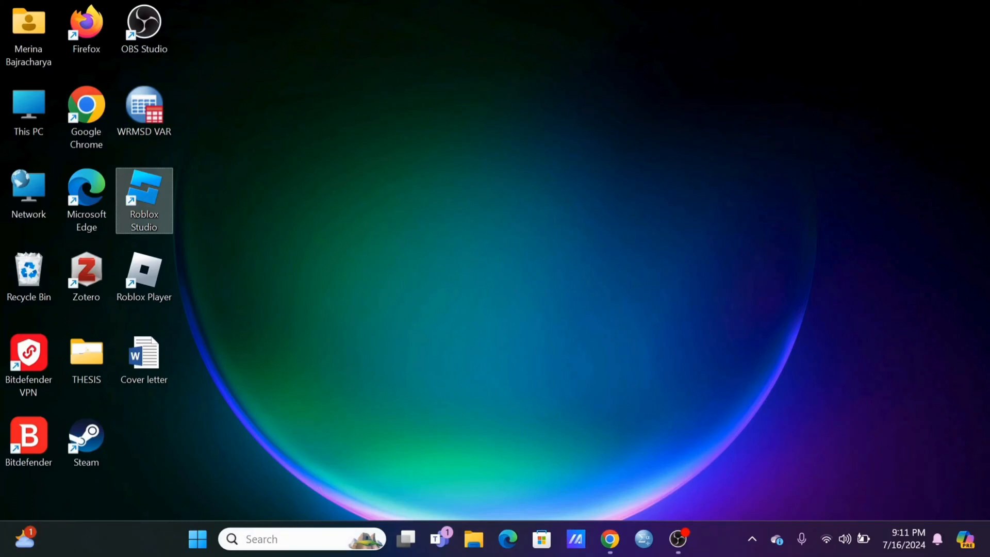
key("Win+r")
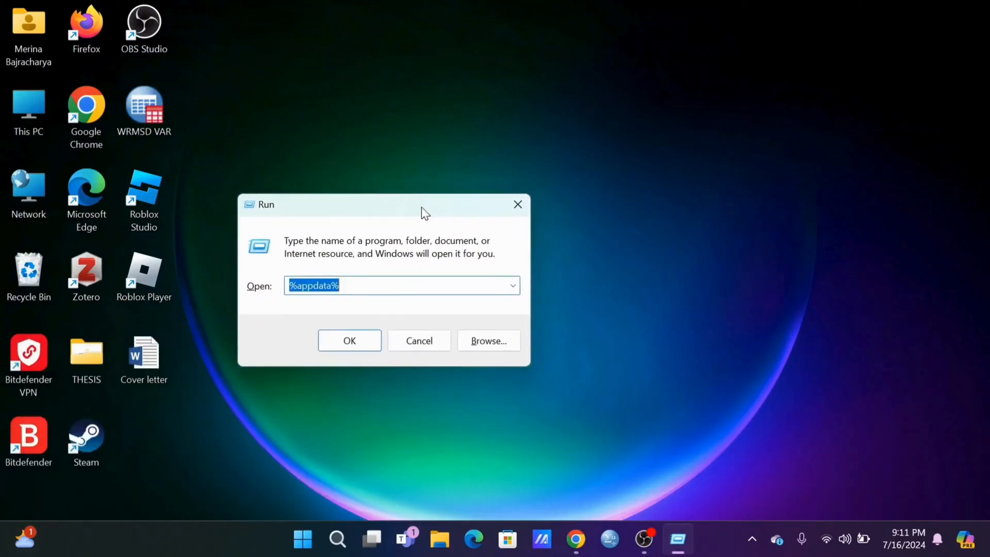
left_click_drag(422, 212, 470, 185)
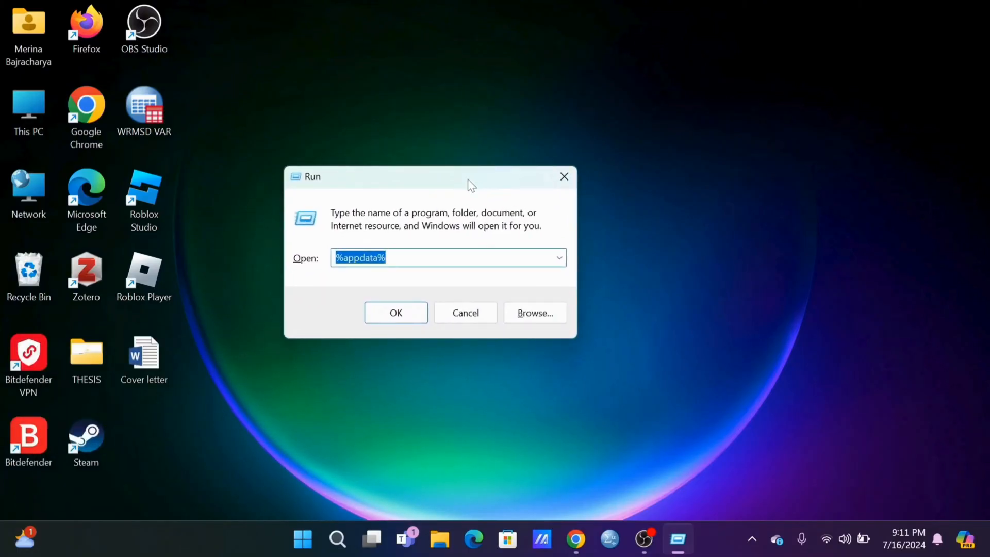
left_click(396, 312)
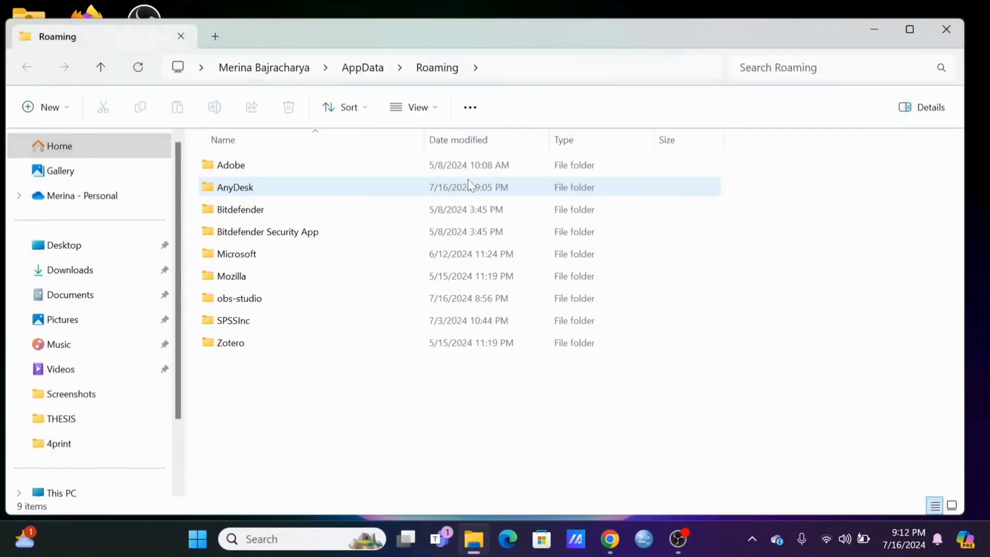
Step: Enter the AnyDesk folder and delete service.conf from its context menu
double_click(235, 186)
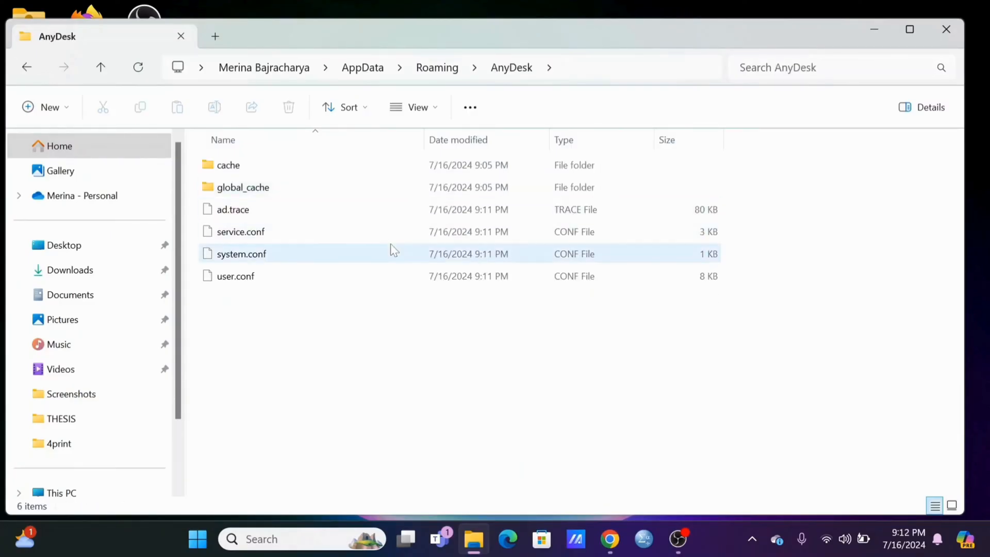
mouse_move(373, 235)
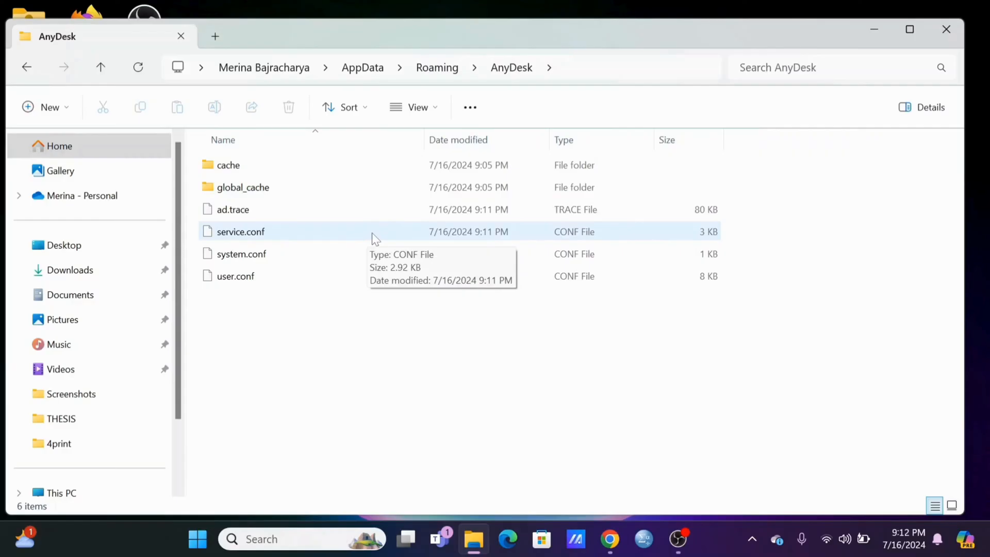
right_click(377, 238)
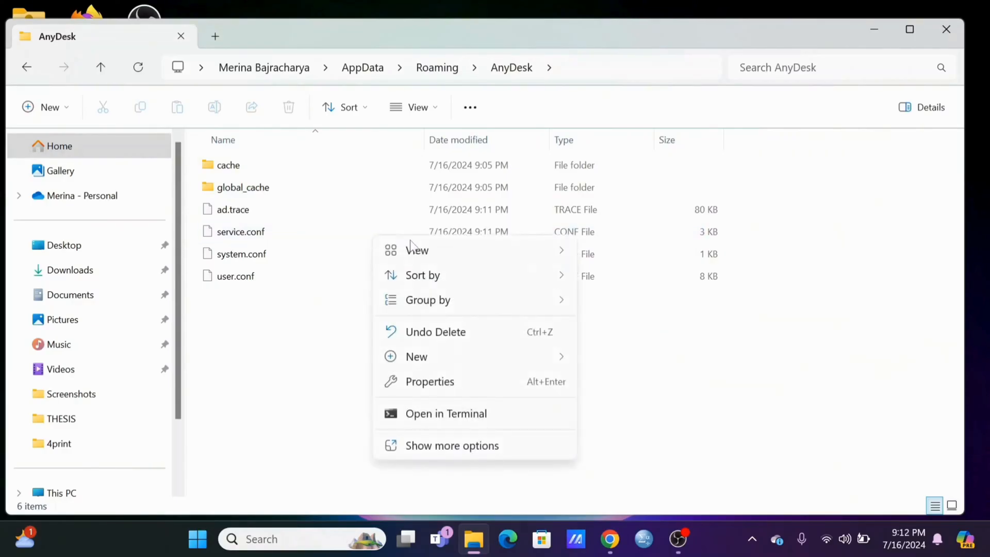
left_click(239, 231)
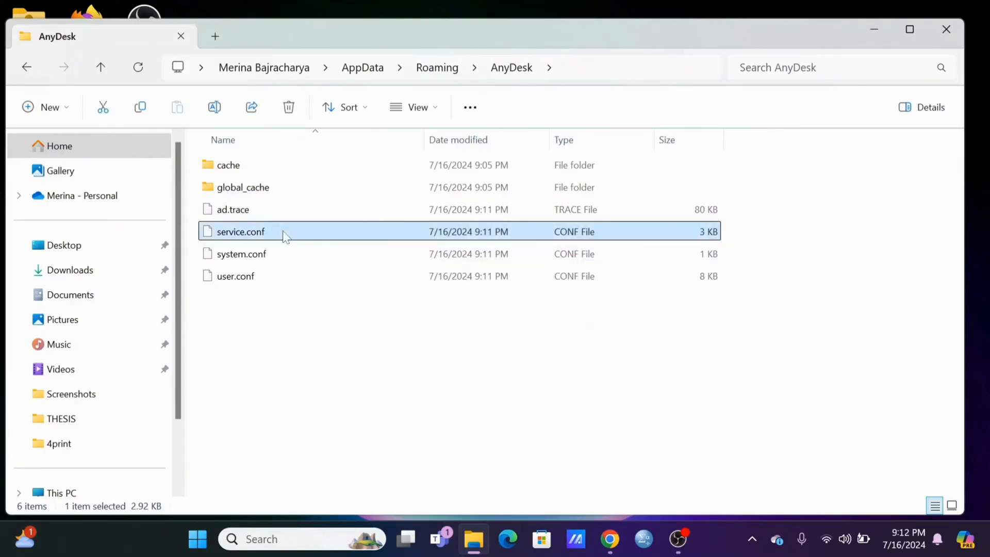
right_click(239, 231)
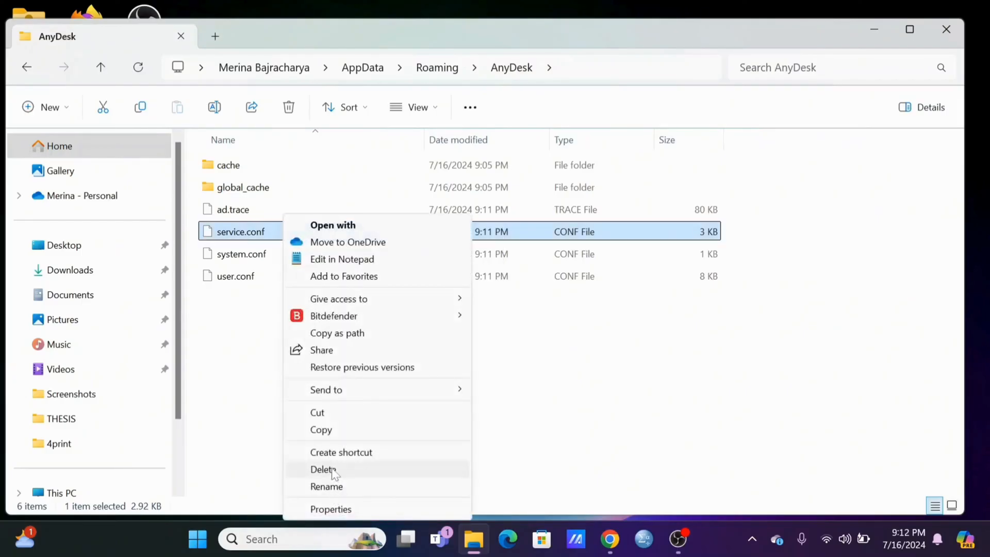
left_click(324, 469)
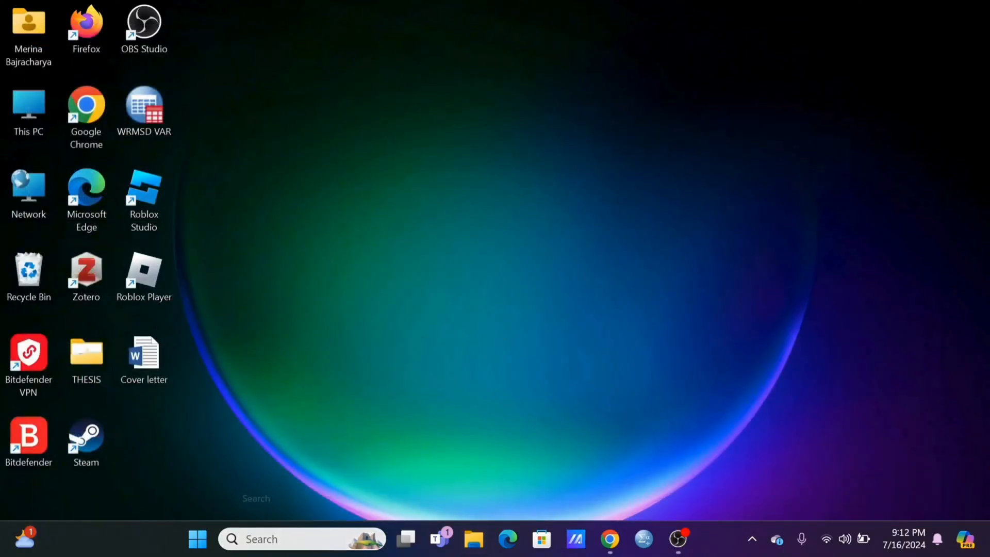
Step: Search 'an' from the taskbar and launch AnyDesk.exe again
type("any")
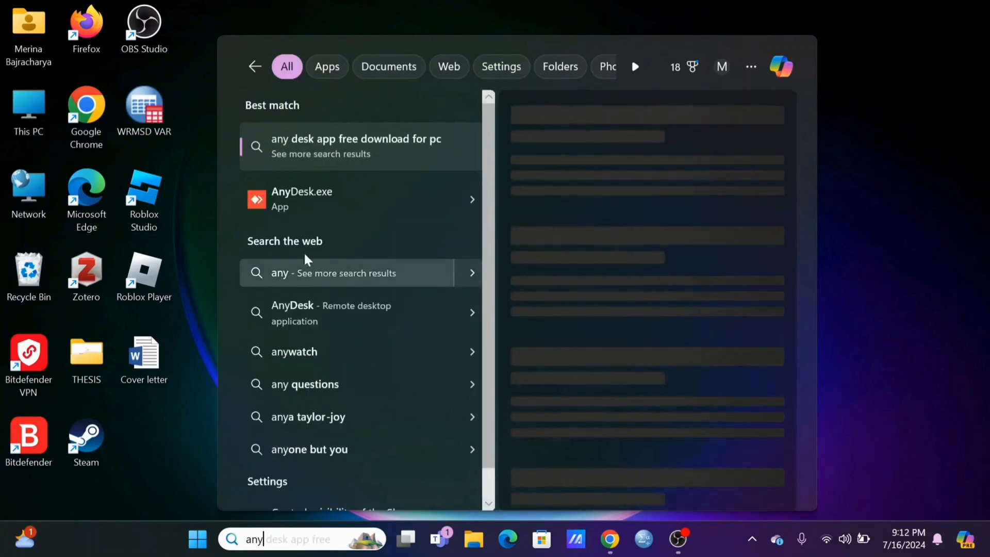
left_click(301, 199)
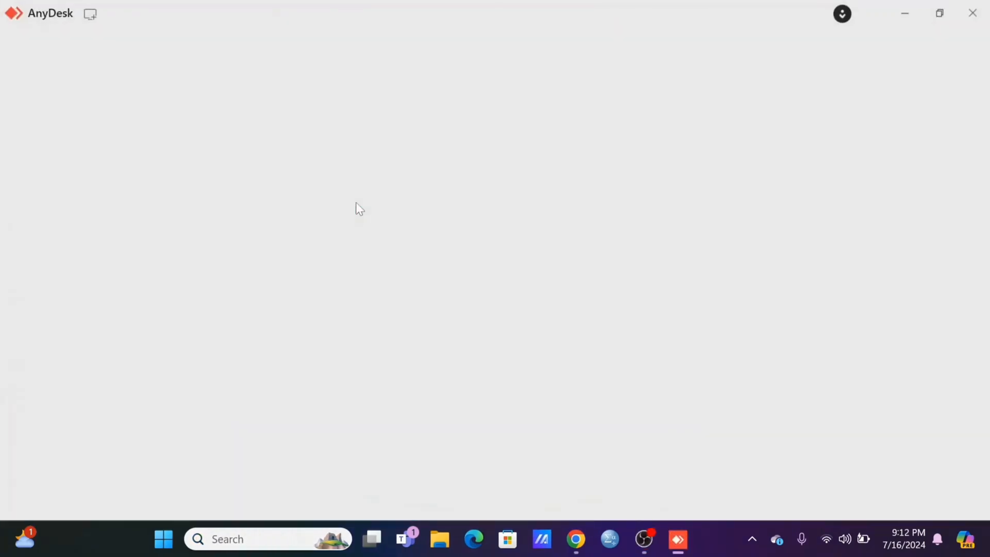